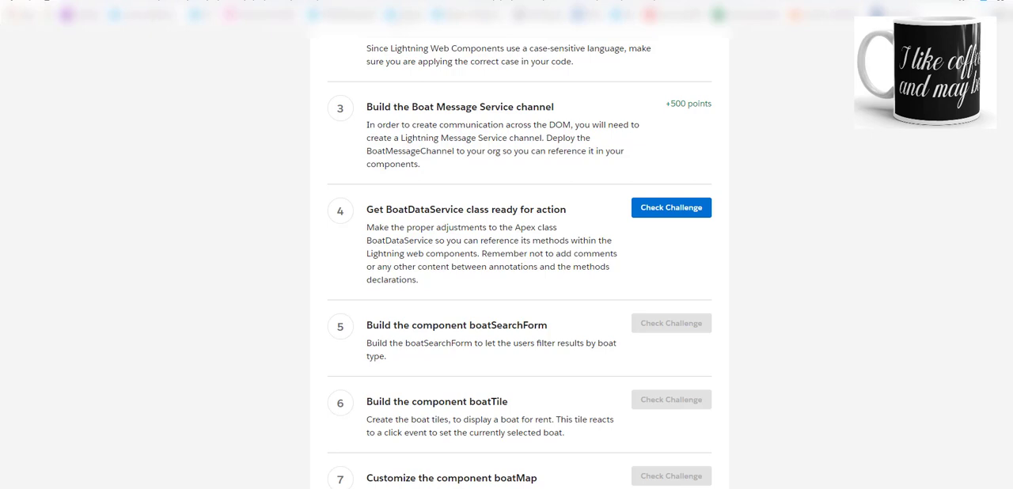
{"action": "mouse_move", "coordinate": [358, 286]}
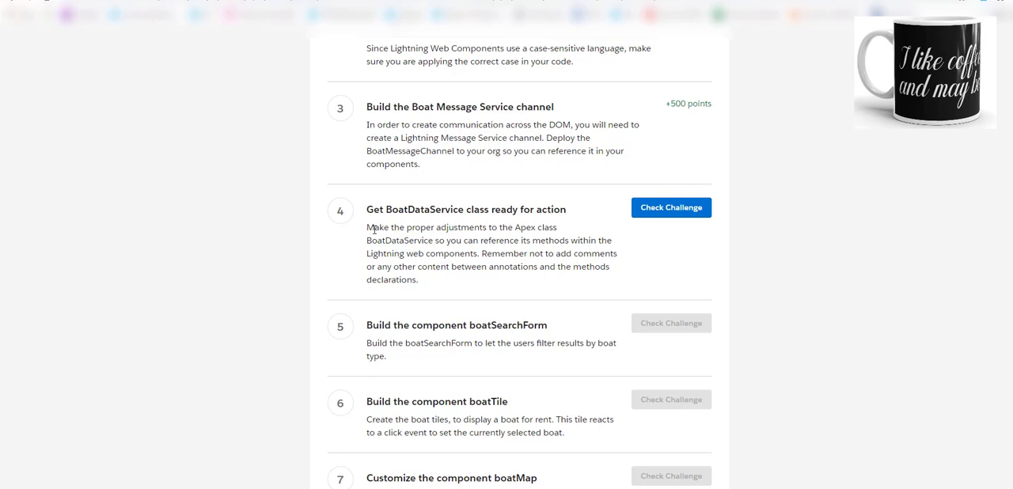
{"action": "mouse_move", "coordinate": [403, 240]}
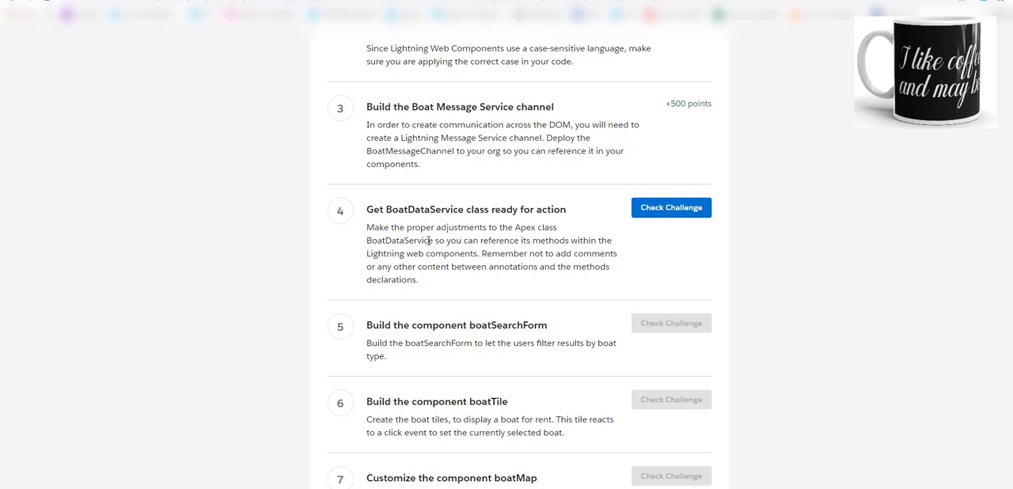
{"action": "mouse_move", "coordinate": [764, 313]}
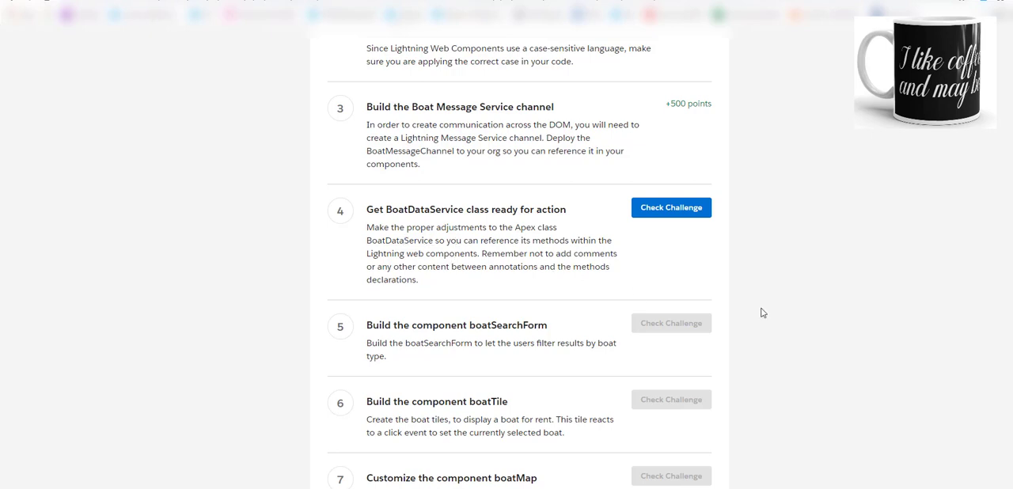
{"action": "mouse_move", "coordinate": [440, 394]}
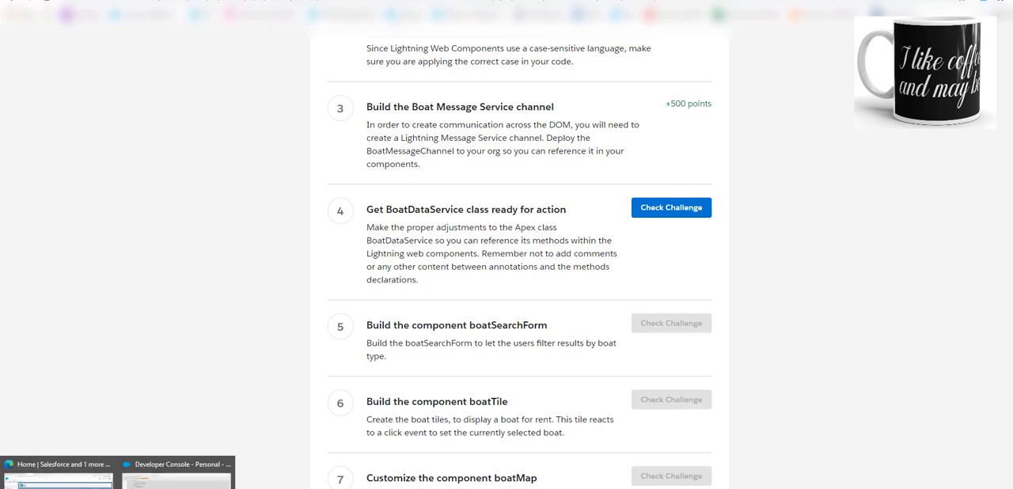
- Bring up the BoatDataService.apxc class showing getBoats and getSimilarBoats in Developer Console
{"action": "left_click", "coordinate": [177, 465]}
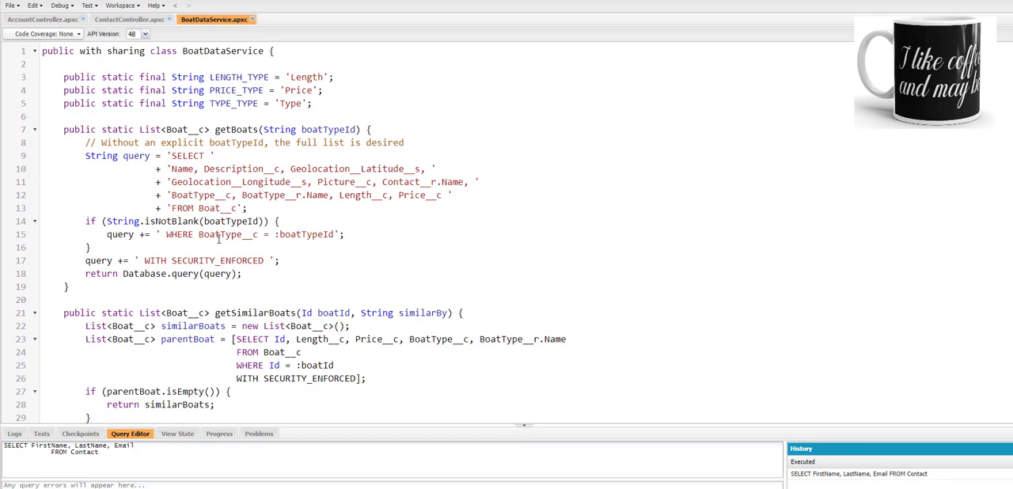
{"action": "mouse_move", "coordinate": [827, 136]}
{"action": "type", "text": "@AuraEnabled(cacheable=true)"}
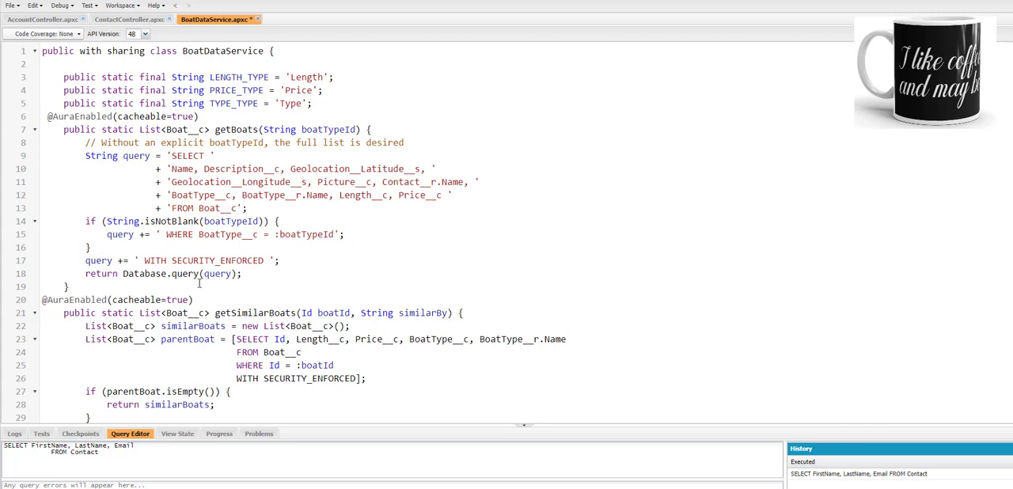
- Annotate getBoatTypes, getAllReviews and getBoatsByLocation as cacheable, save BoatDataService, and start the check
{"action": "scroll", "scroll_direction": "down", "scroll_amount": 3}
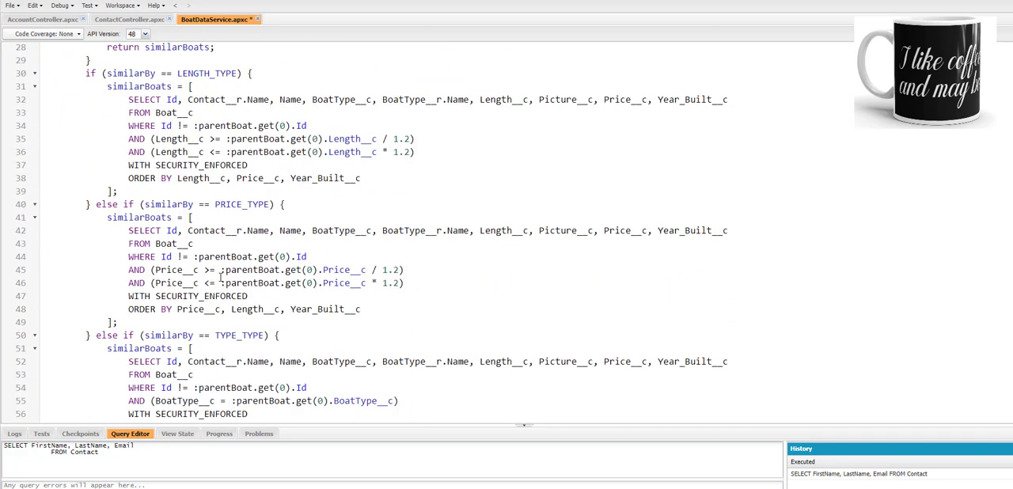
{"action": "scroll", "scroll_direction": "down", "scroll_amount": 3}
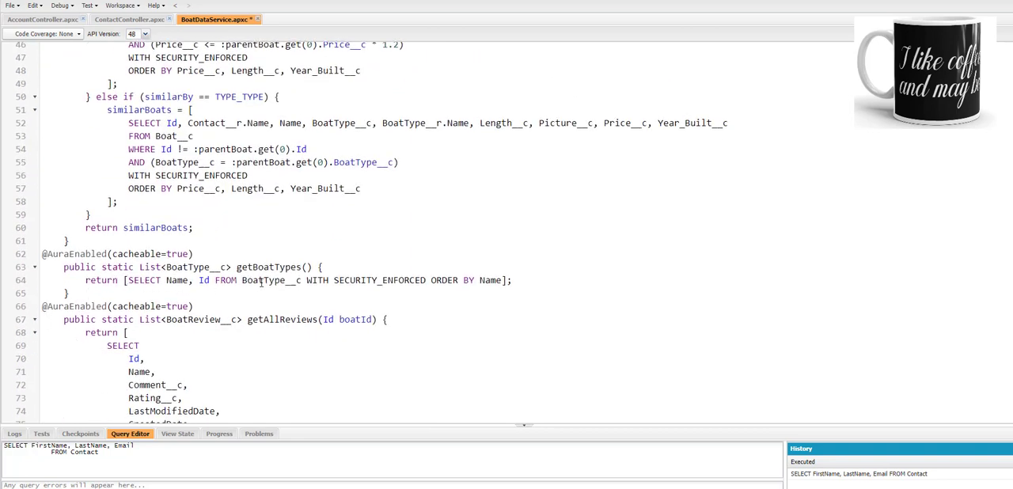
{"action": "scroll", "scroll_direction": "down", "scroll_amount": 3}
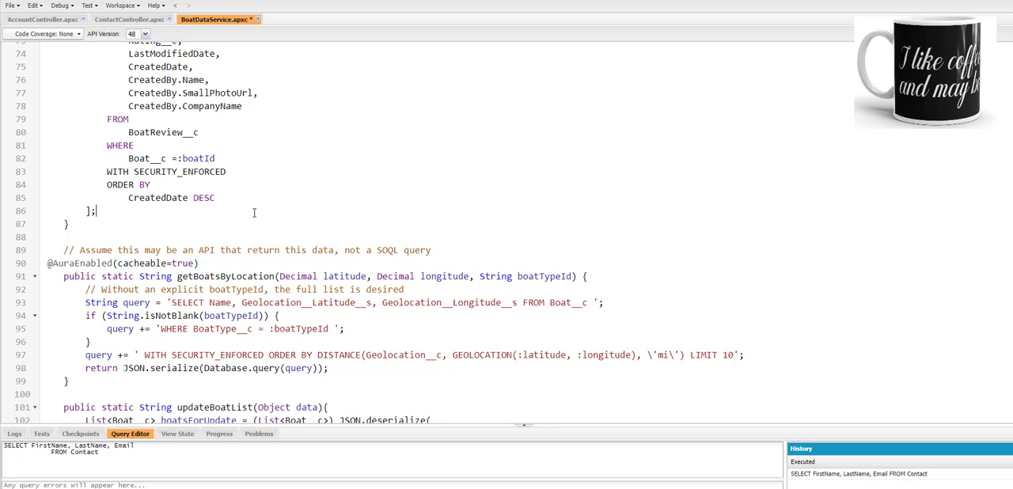
{"action": "key", "text": "ctrl+s"}
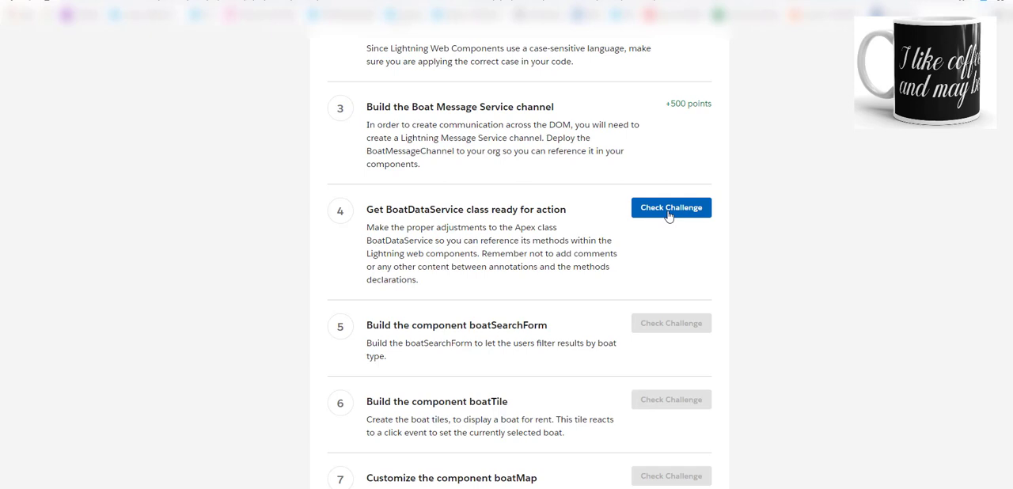
{"action": "left_click", "coordinate": [671, 207]}
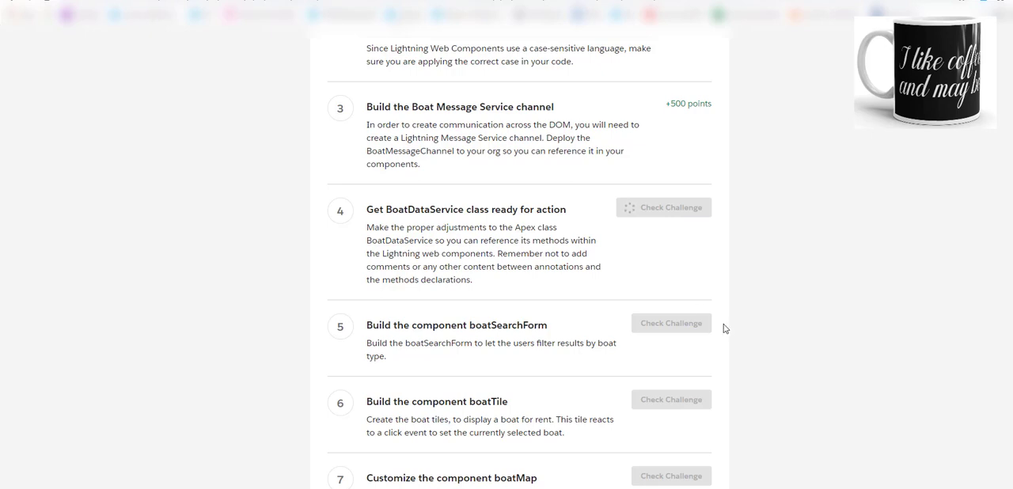
- Run the step 4 check, which flags incorrect cacheable settings on getAllReviews()
{"action": "left_click", "coordinate": [664, 207]}
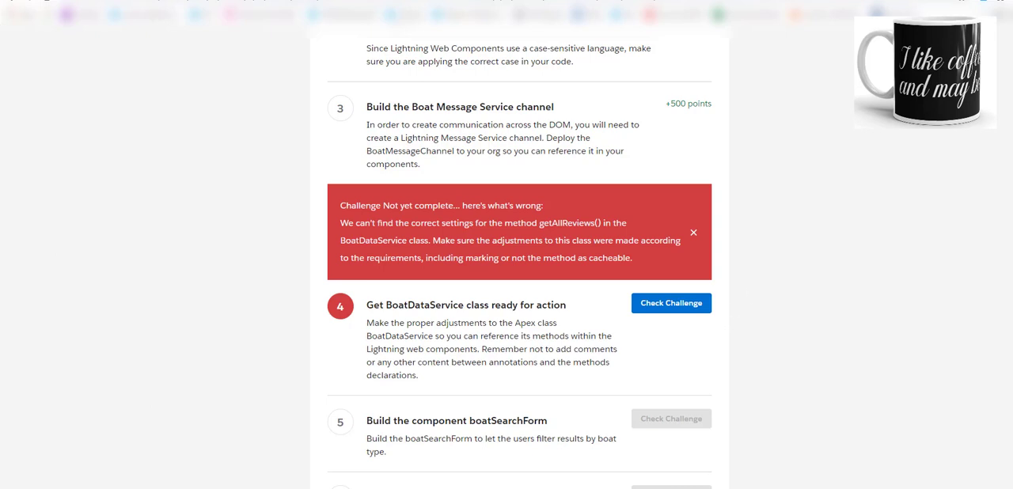
{"action": "mouse_move", "coordinate": [217, 365]}
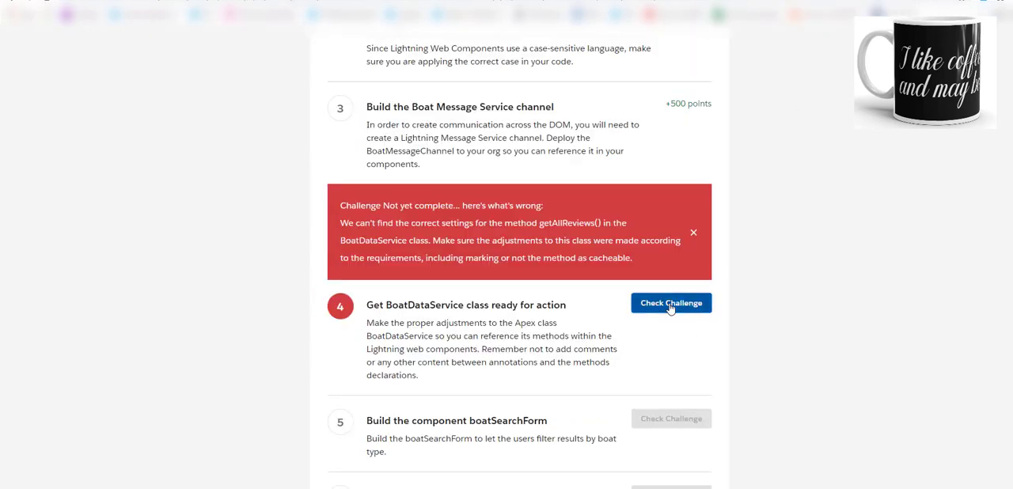
- Recheck step 4, earning +500 points and unlocking step 5, boatSearchForm
{"action": "left_click", "coordinate": [671, 302]}
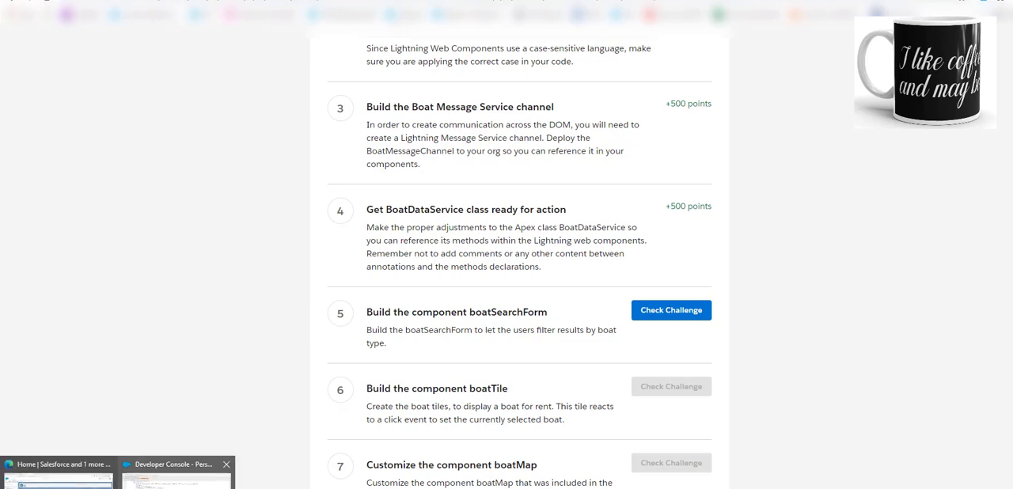
{"action": "left_click", "coordinate": [175, 465]}
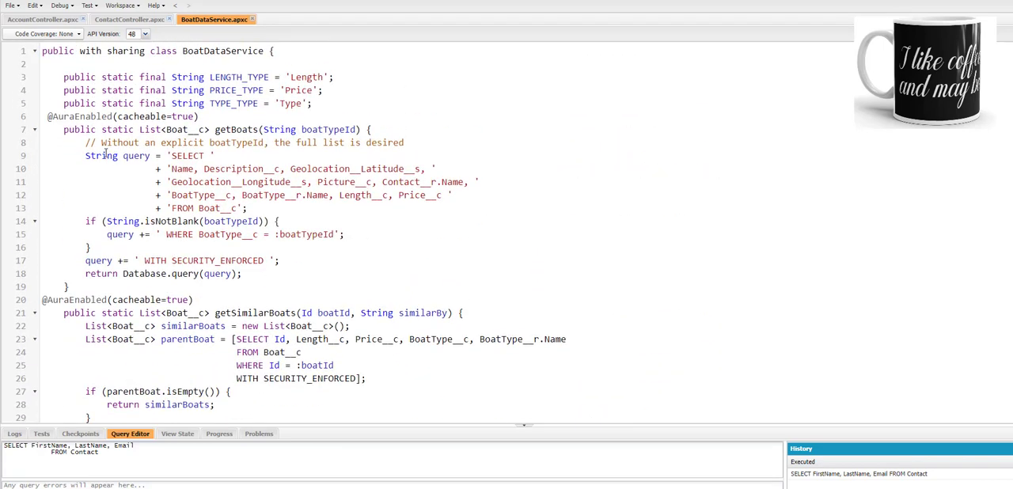
{"action": "mouse_move", "coordinate": [89, 143]}
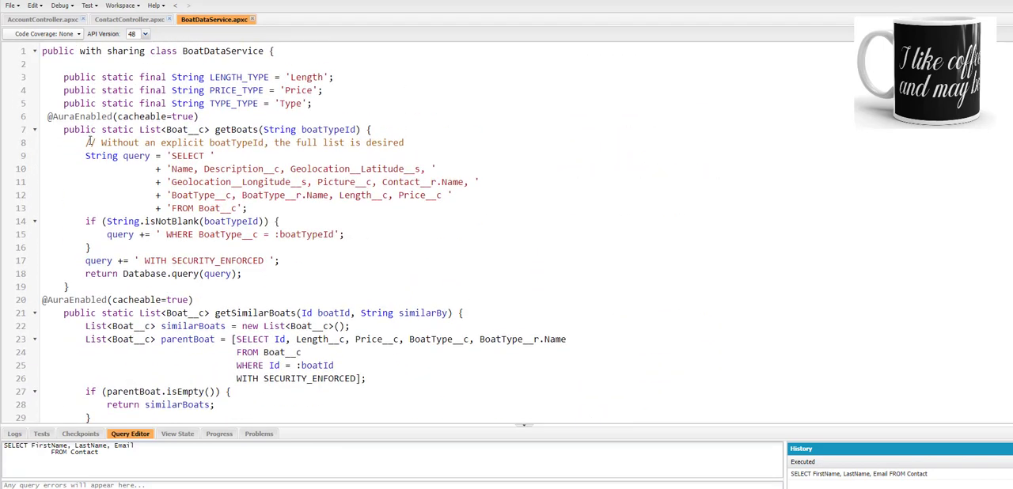
{"action": "scroll", "scroll_direction": "down", "scroll_amount": 3}
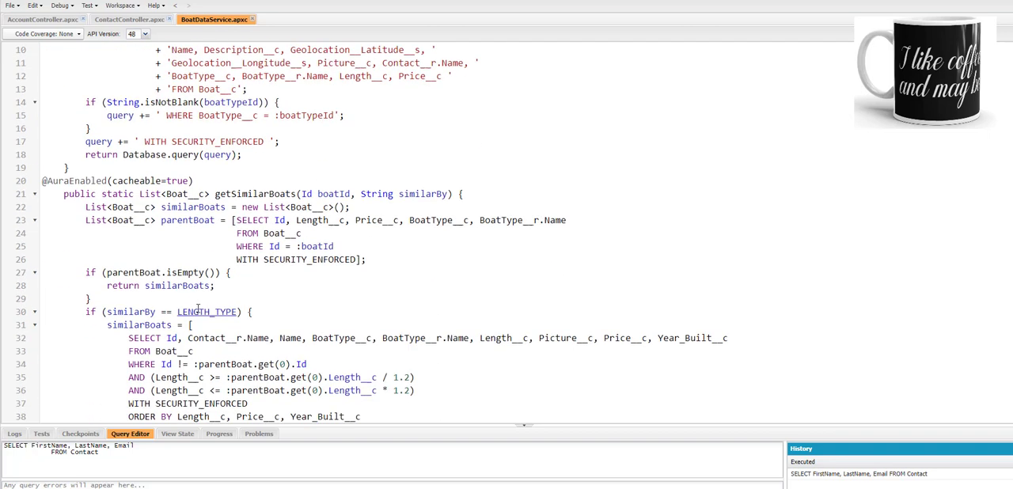
{"action": "scroll", "scroll_direction": "down", "scroll_amount": 3}
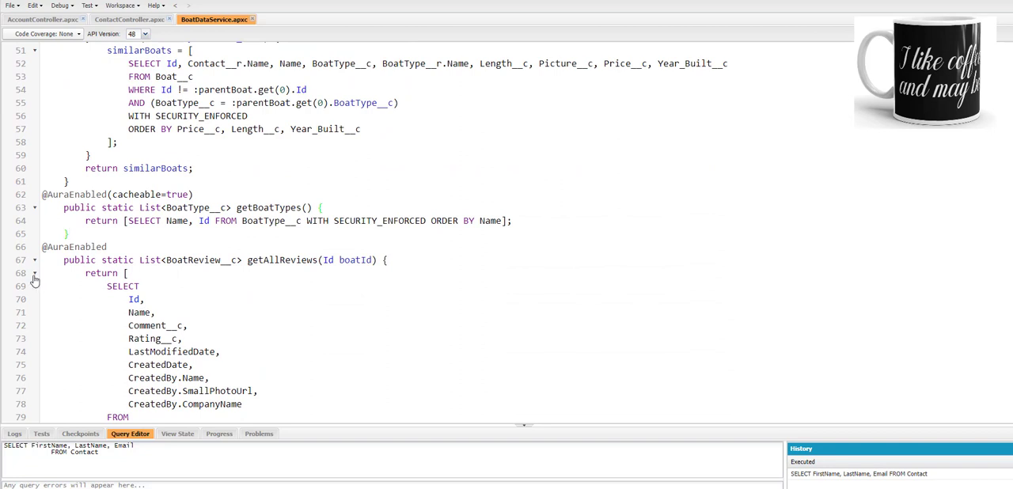
{"action": "mouse_move", "coordinate": [36, 275]}
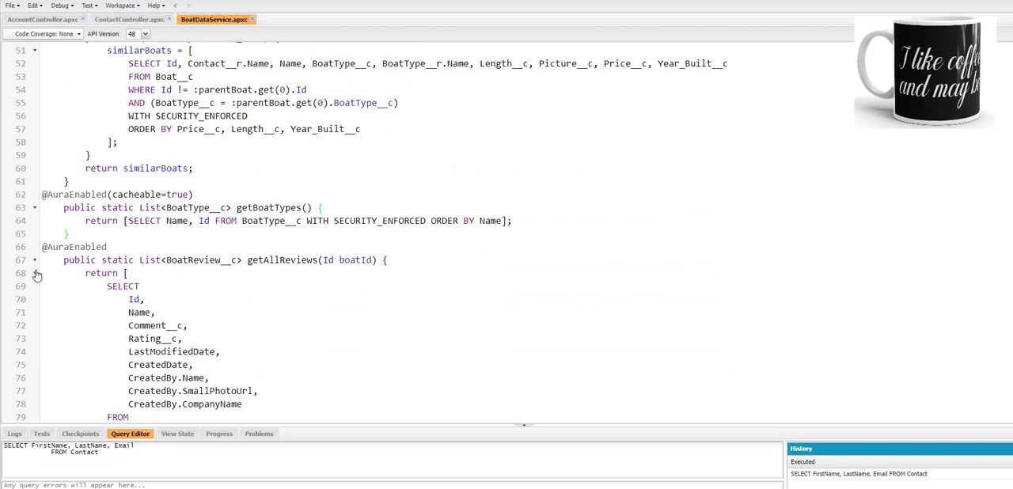